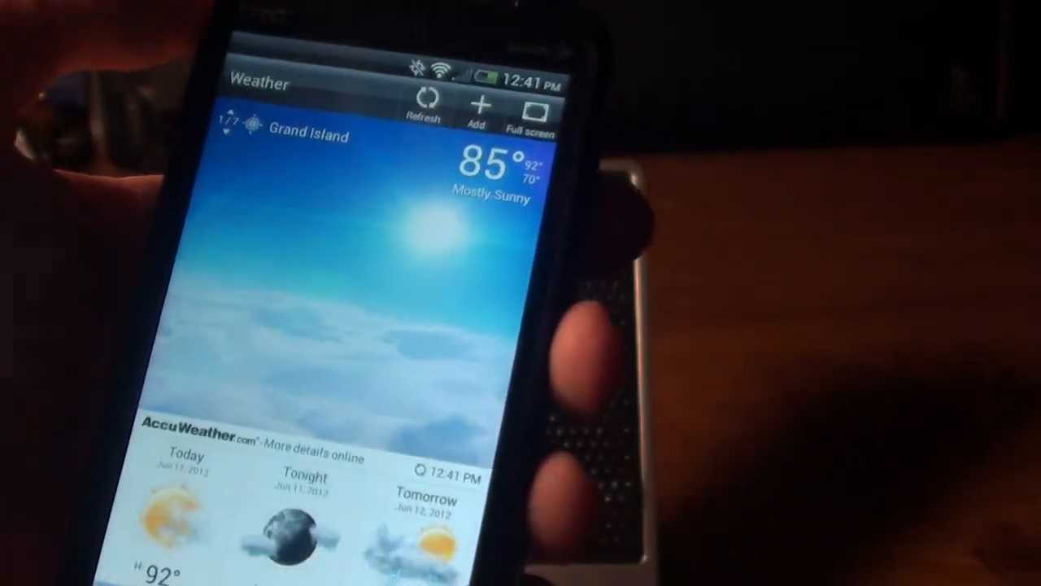
Switch from Grand Island's current conditions to the Hourly temperature chart
left_click(533, 114)
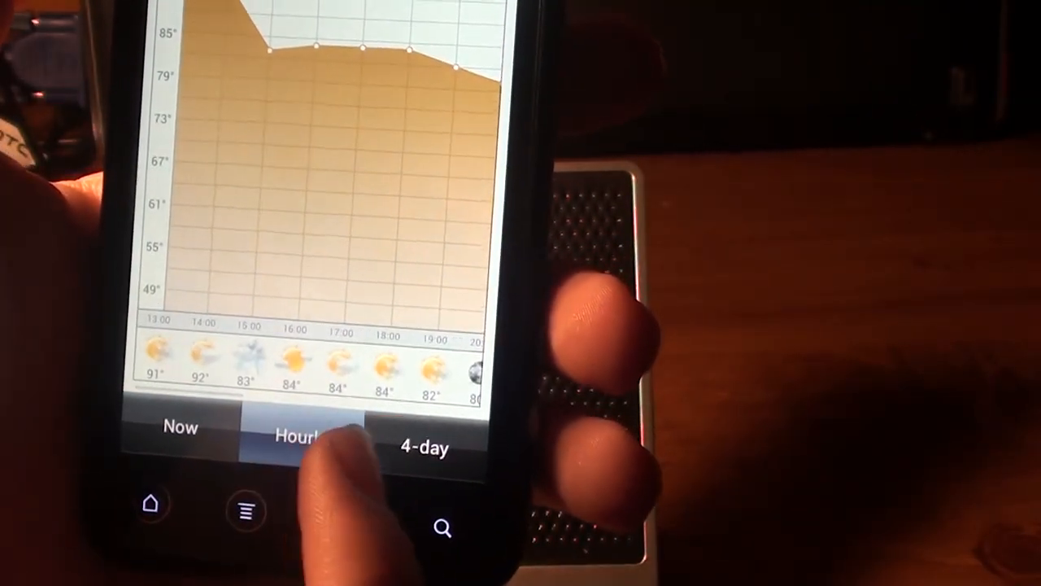
Select the 4-day tab to show Tuesday–Friday highs and lows
left_click(423, 446)
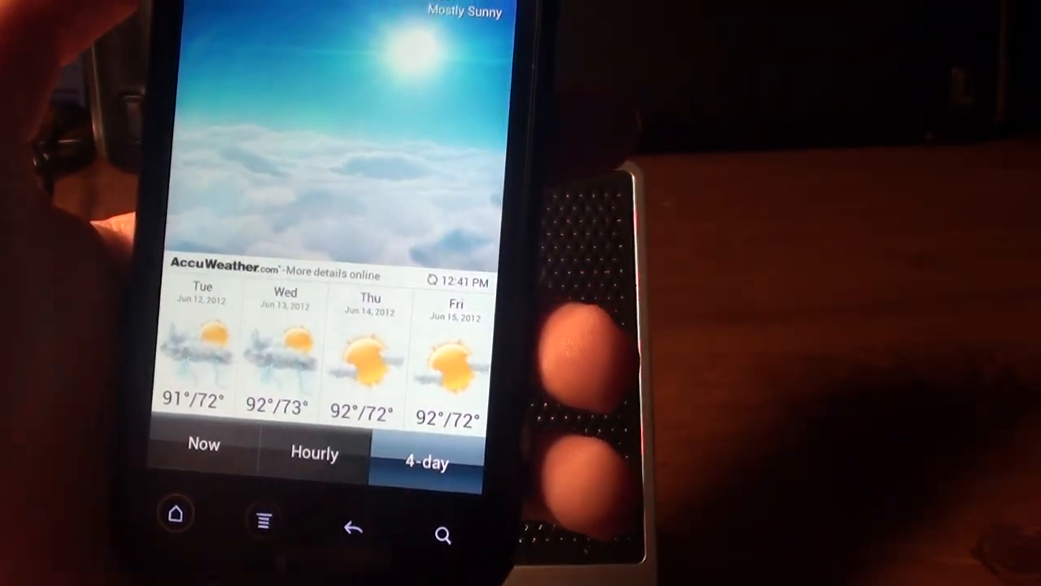